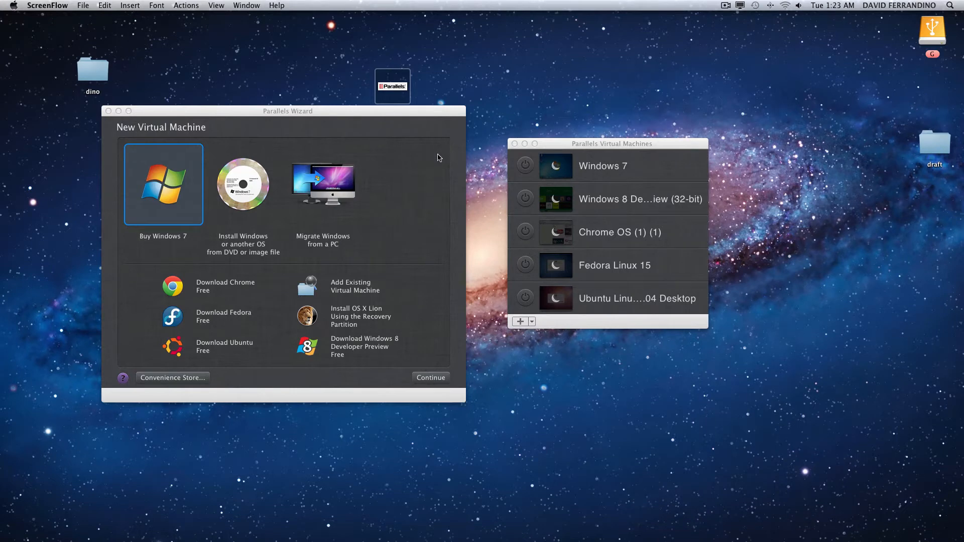
pyautogui.moveTo(401, 213)
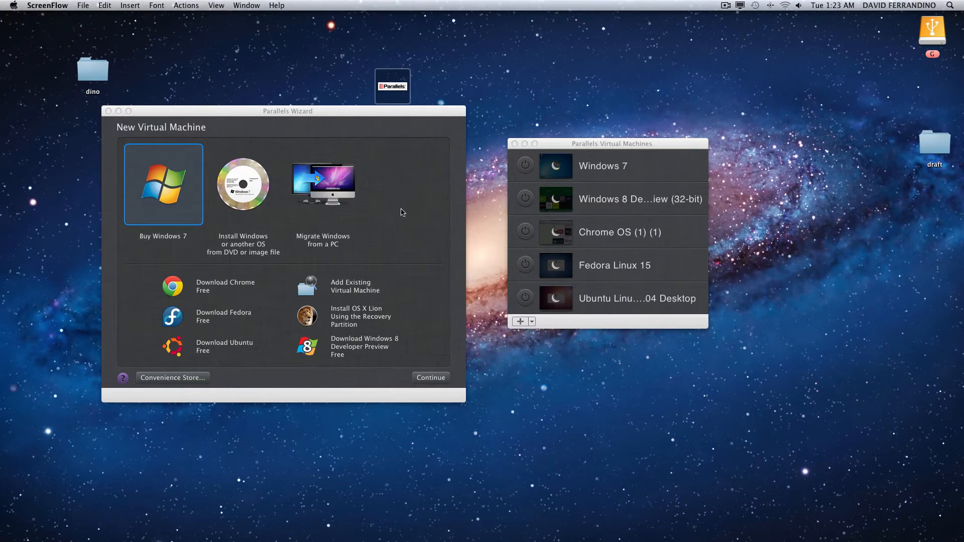
pyautogui.moveTo(394, 213)
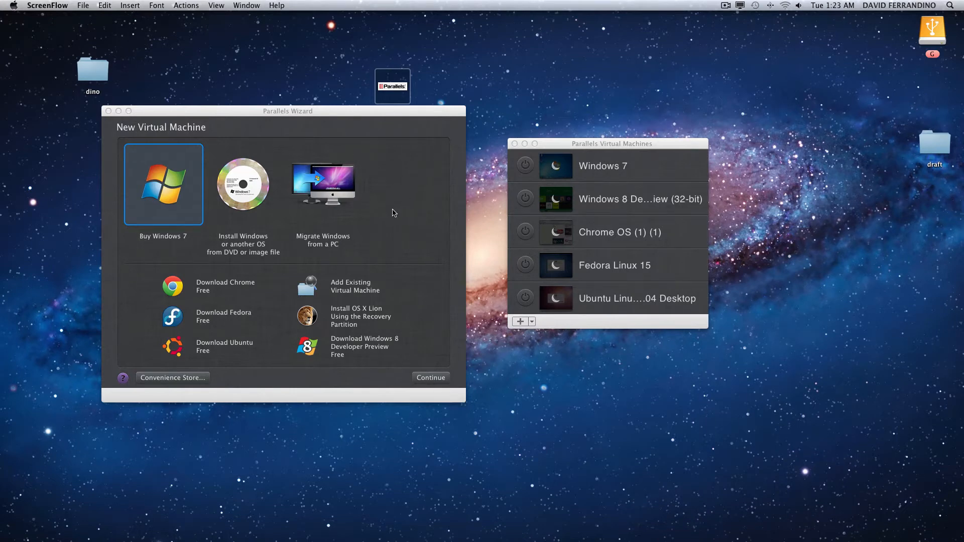
pyautogui.moveTo(372, 228)
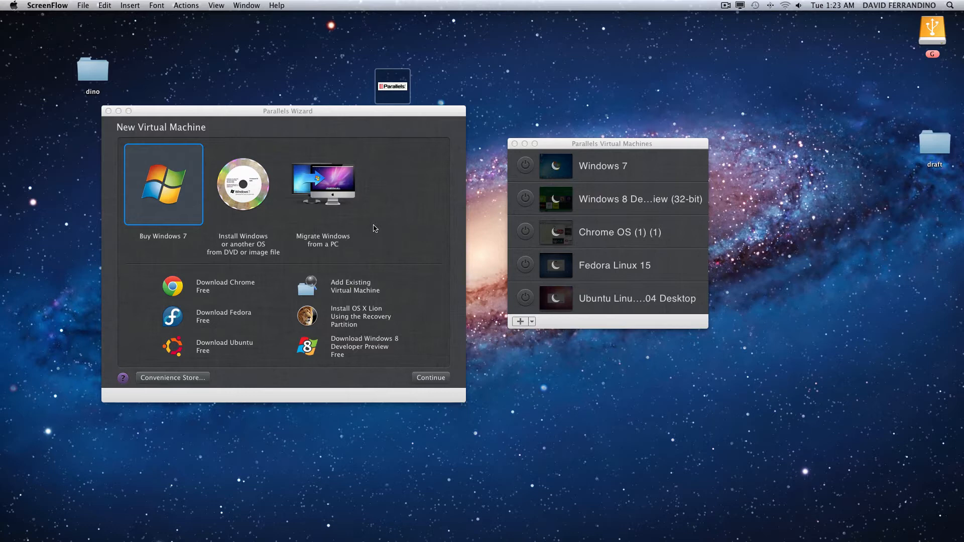
pyautogui.moveTo(398, 190)
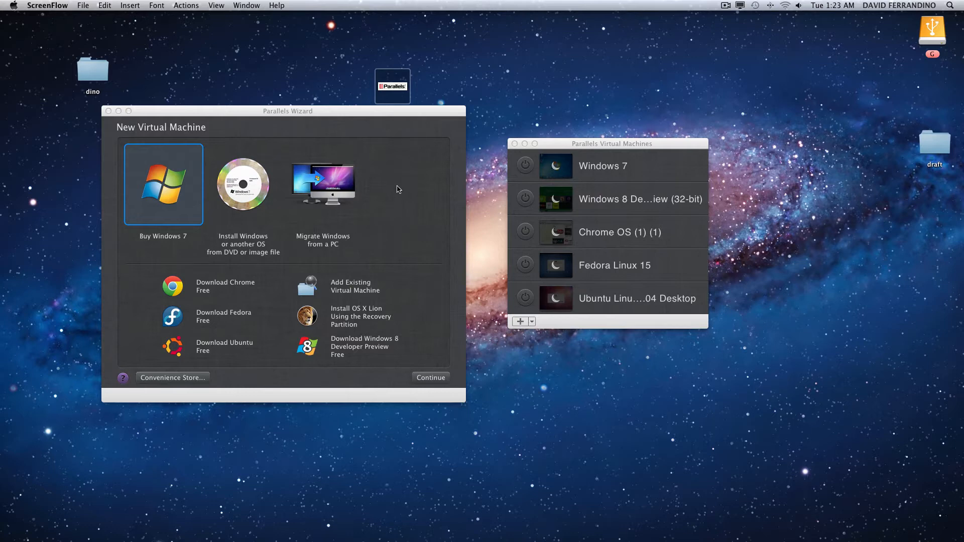
pyautogui.moveTo(390, 176)
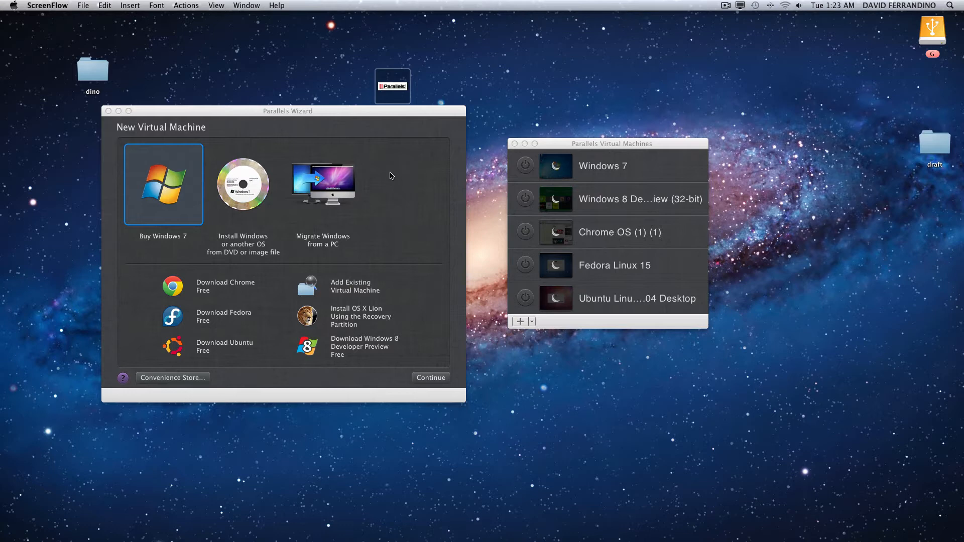
pyautogui.moveTo(409, 173)
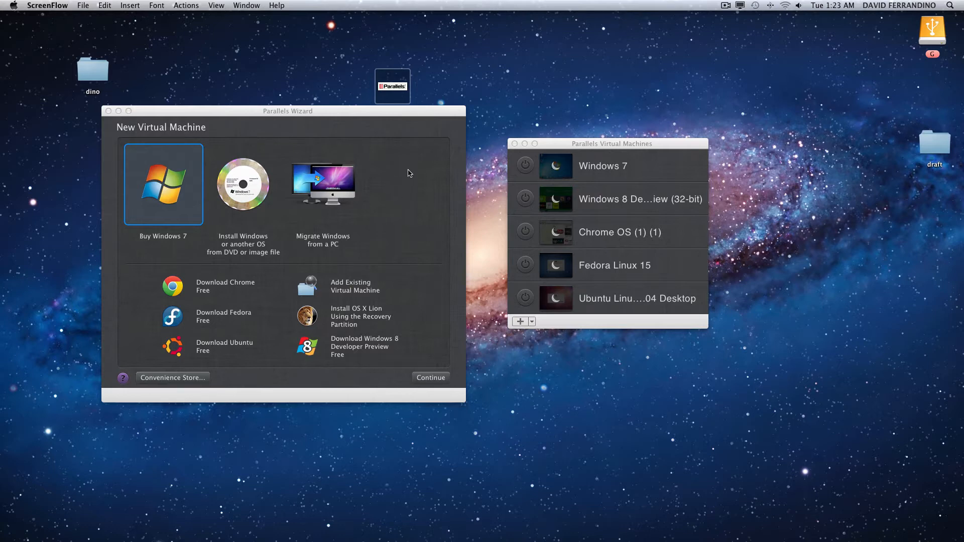
pyautogui.moveTo(330, 115)
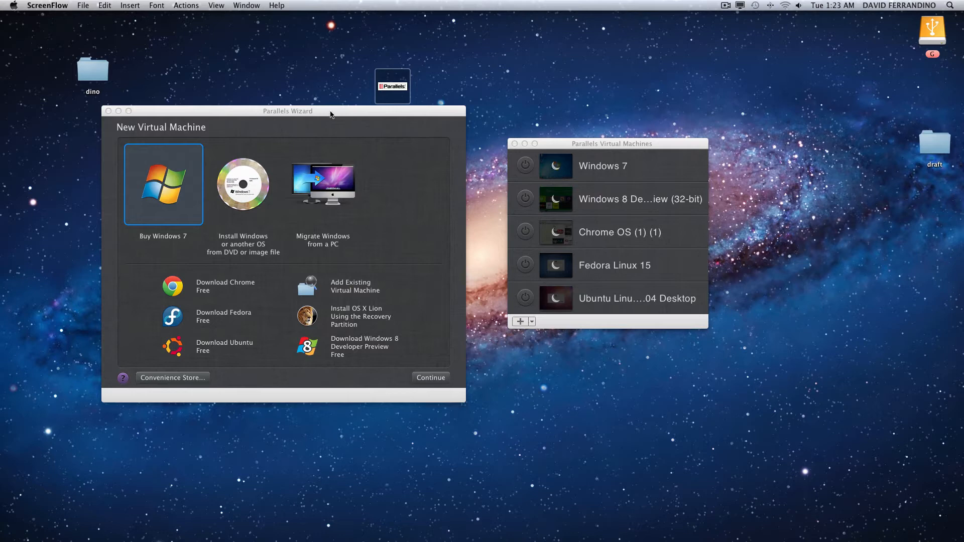
pyautogui.moveTo(398, 173)
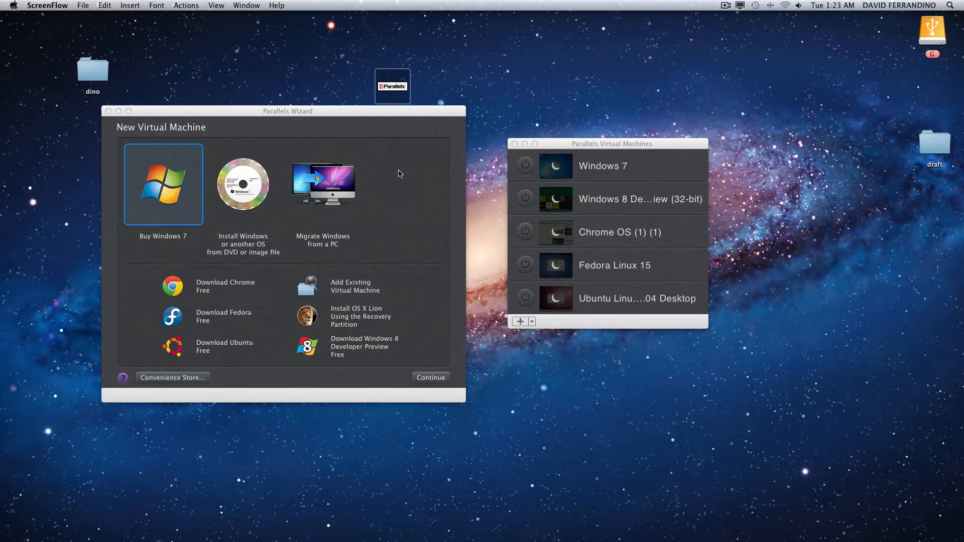
pyautogui.moveTo(422, 192)
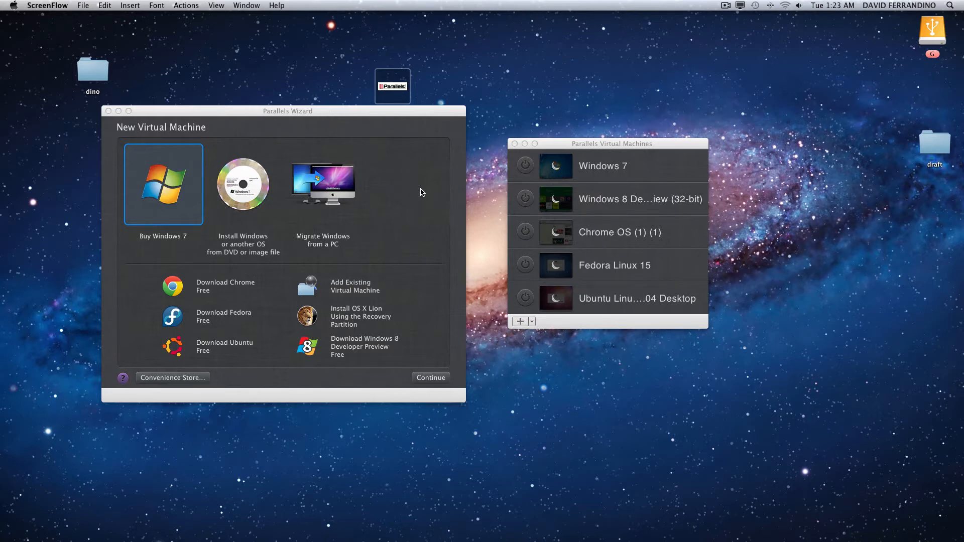
pyautogui.moveTo(422, 197)
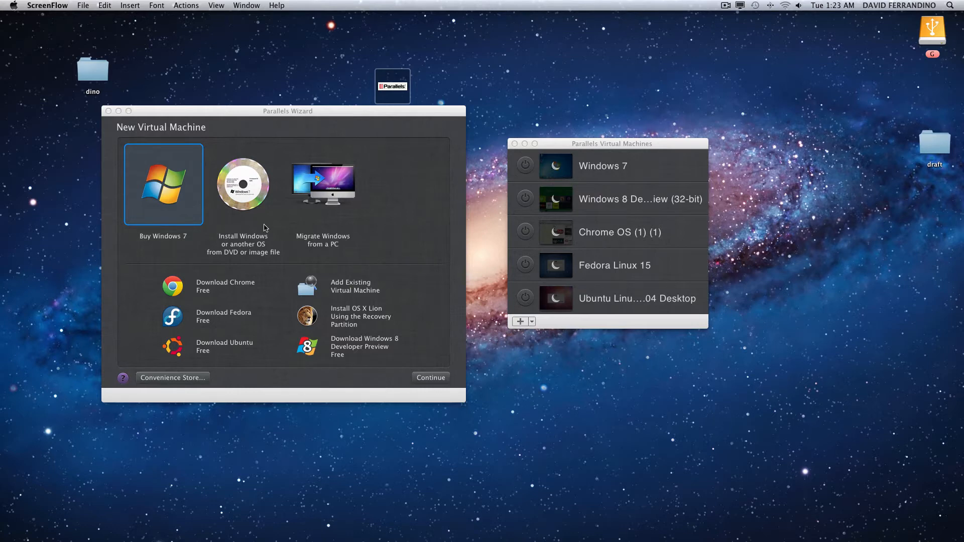
pyautogui.moveTo(119, 140)
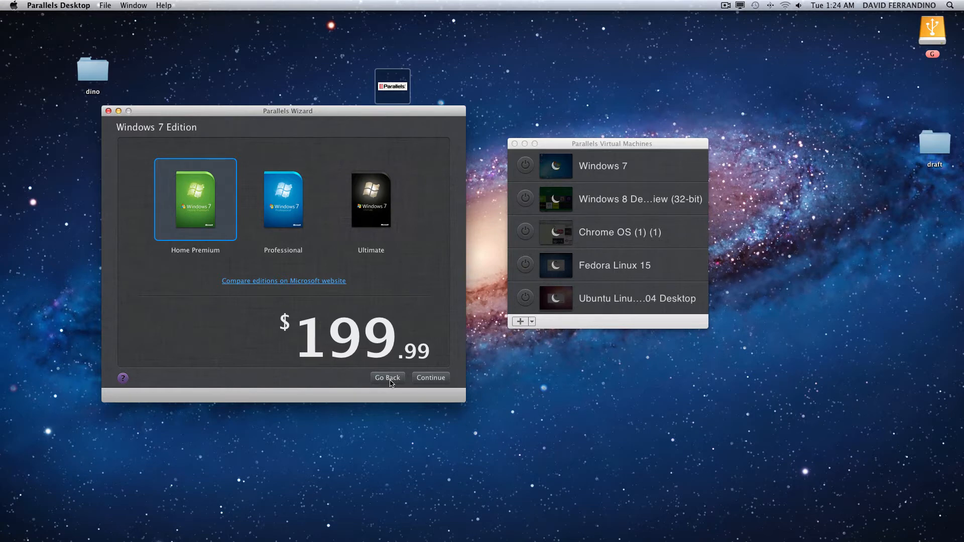
# - Review the install-from-disc-or-image option and its installation sources in the New Virtual Machine assistant without changing anything
pyautogui.click(387, 378)
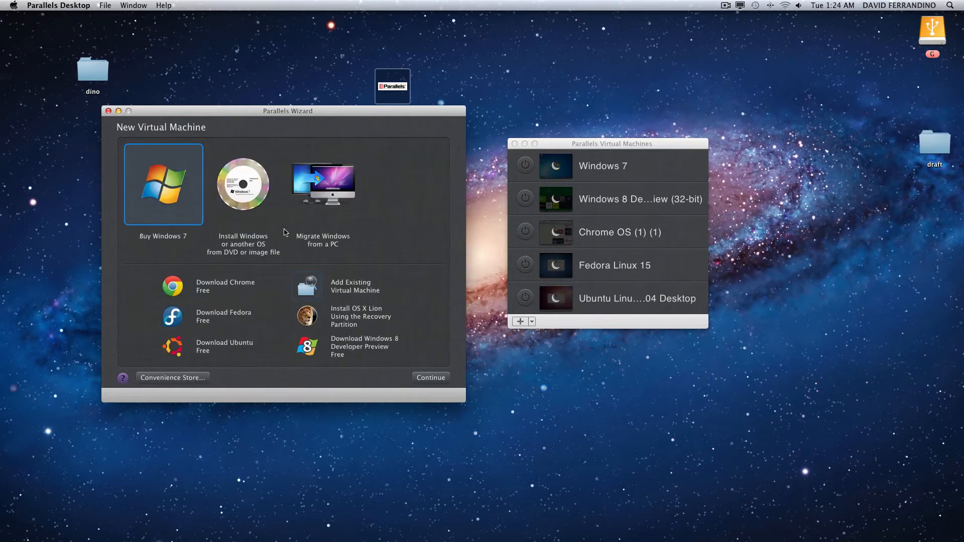
pyautogui.click(243, 185)
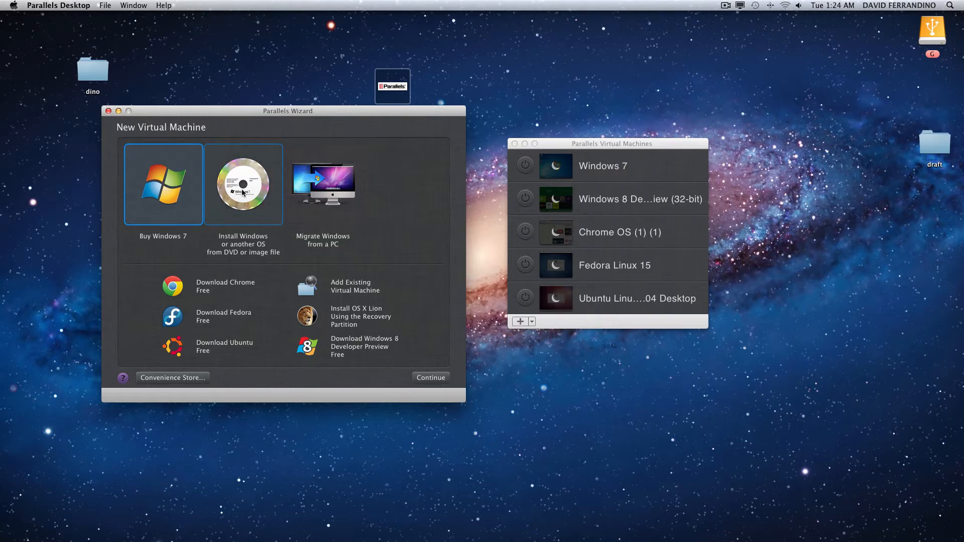
pyautogui.click(243, 184)
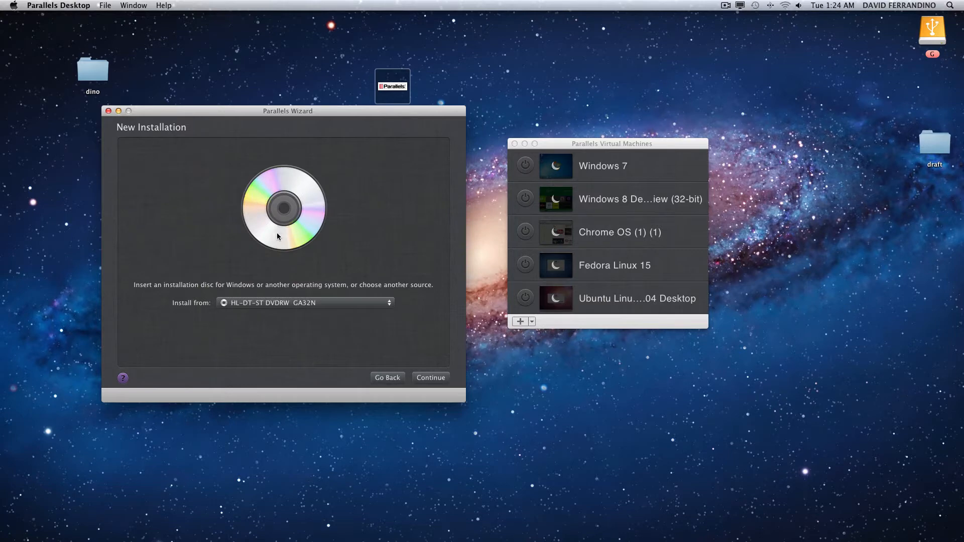
pyautogui.click(304, 303)
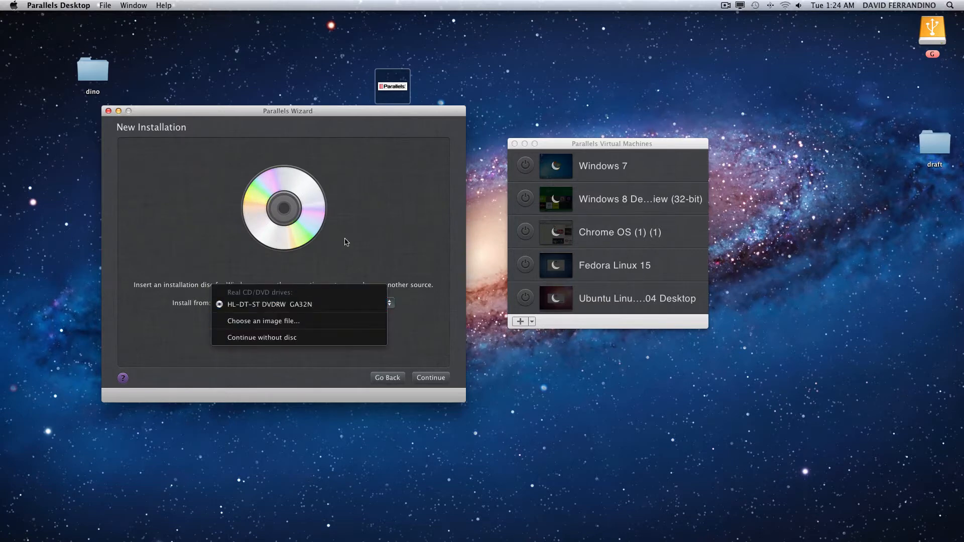
pyautogui.click(269, 304)
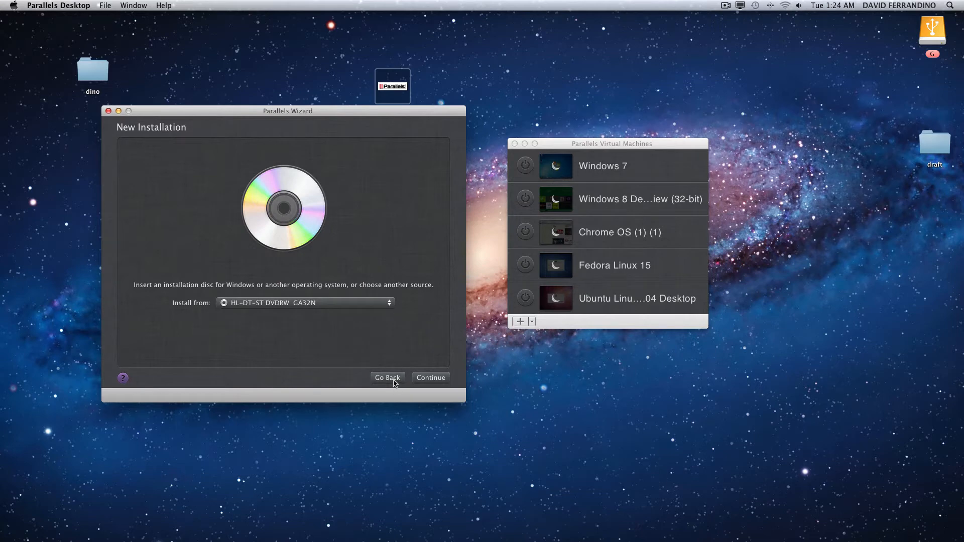
pyautogui.click(388, 378)
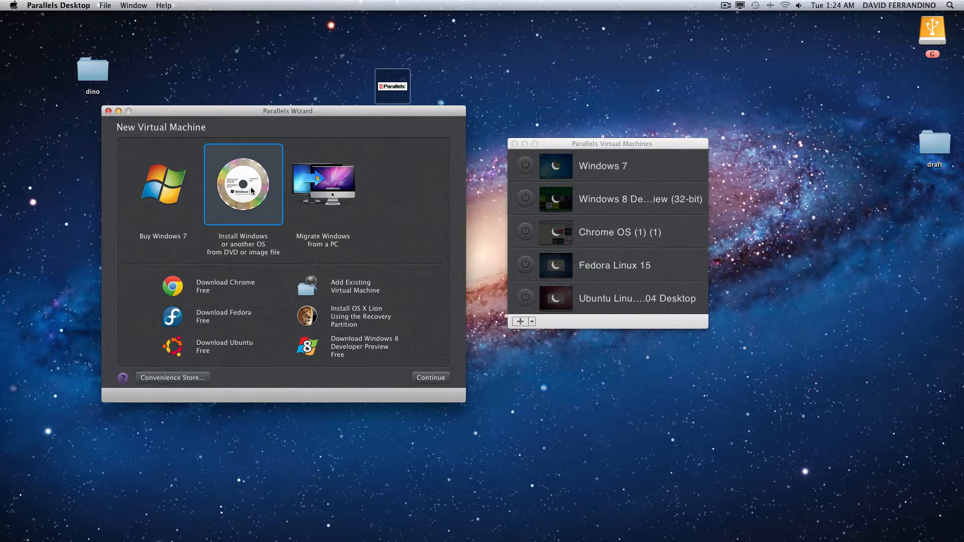
pyautogui.moveTo(273, 209)
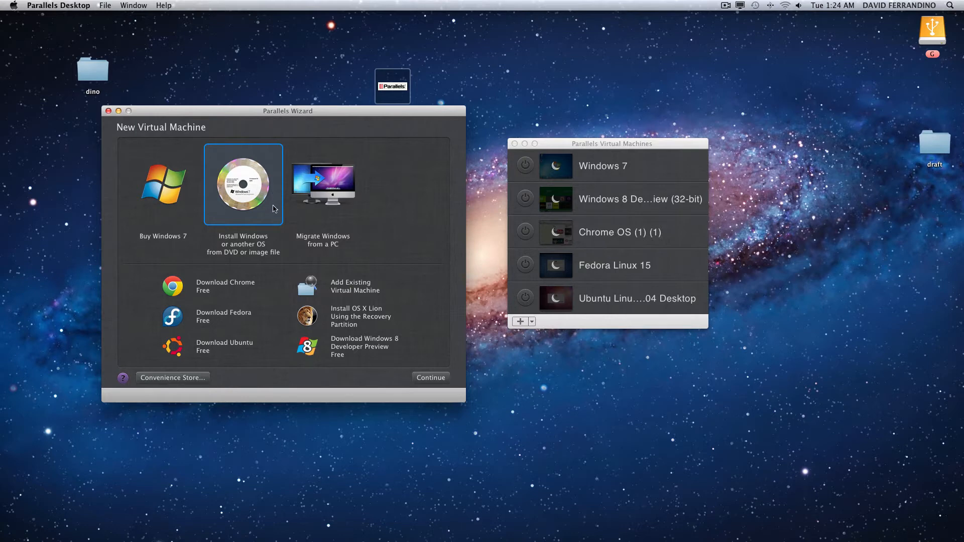
pyautogui.moveTo(364, 224)
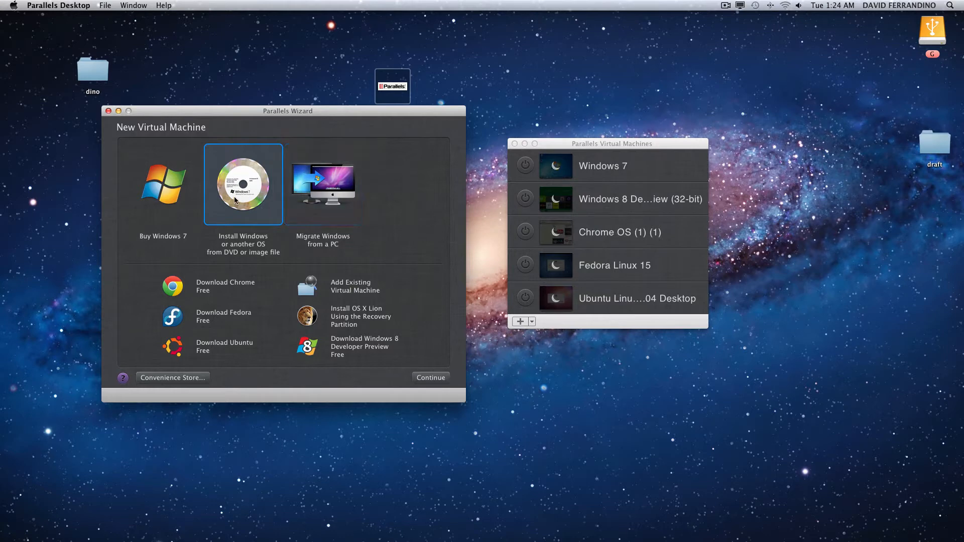
pyautogui.moveTo(279, 102)
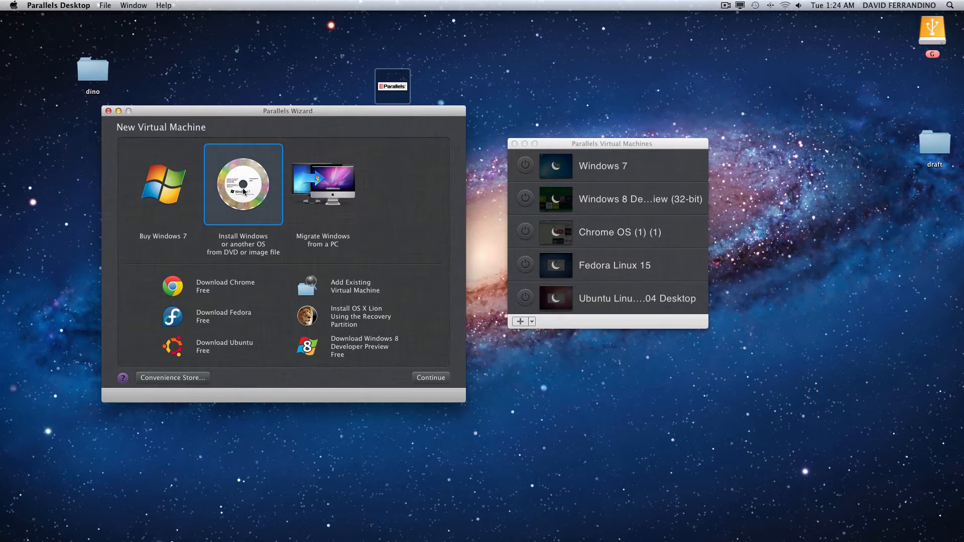
pyautogui.moveTo(549, 224)
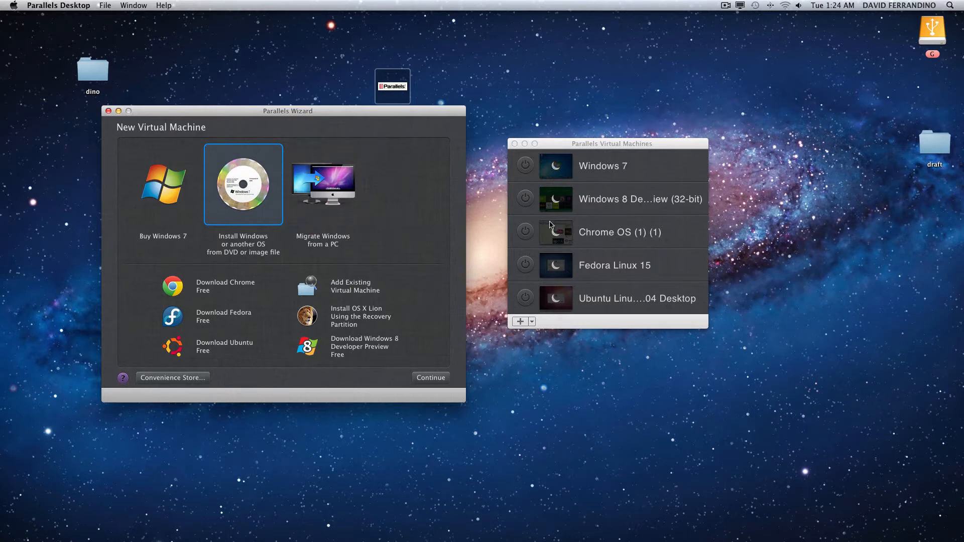
pyautogui.moveTo(318, 91)
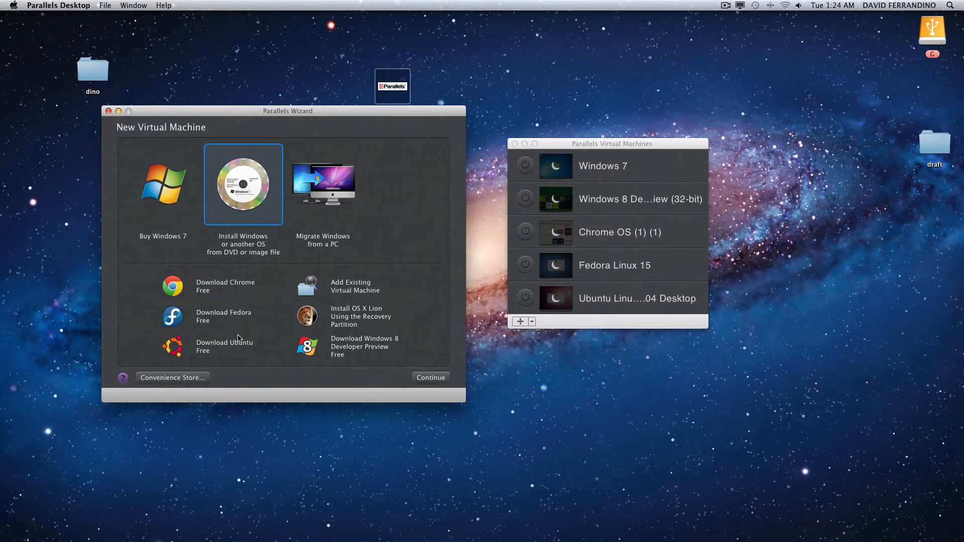
pyautogui.moveTo(239, 346)
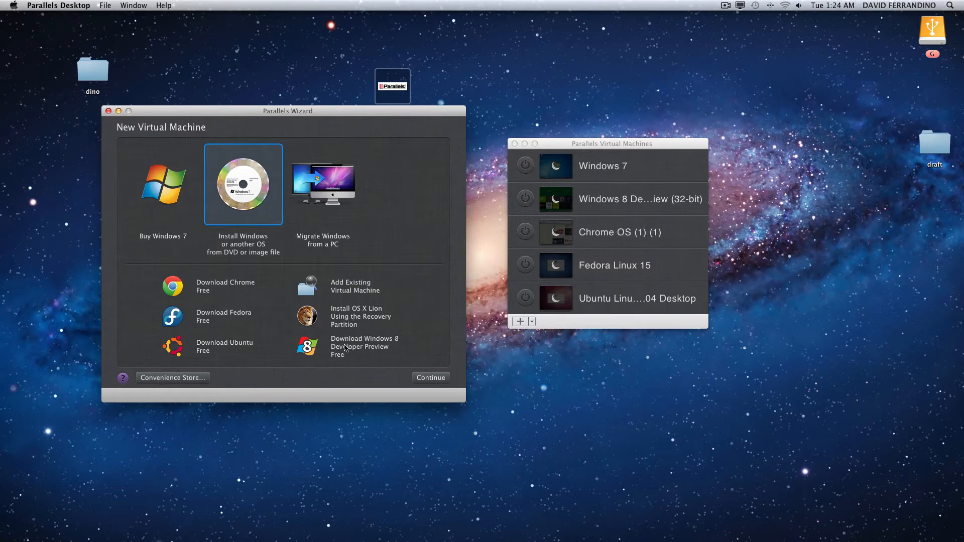
pyautogui.moveTo(400, 347)
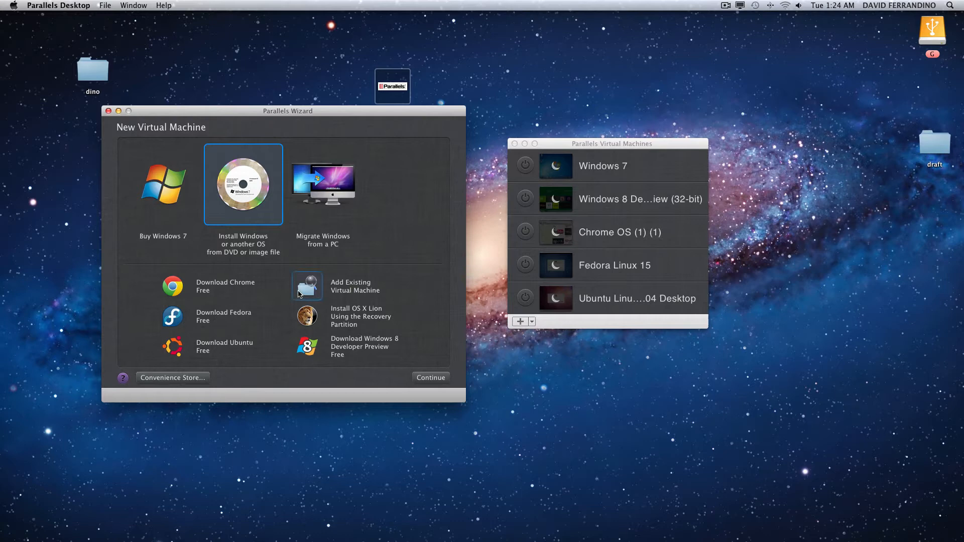
pyautogui.moveTo(266, 226)
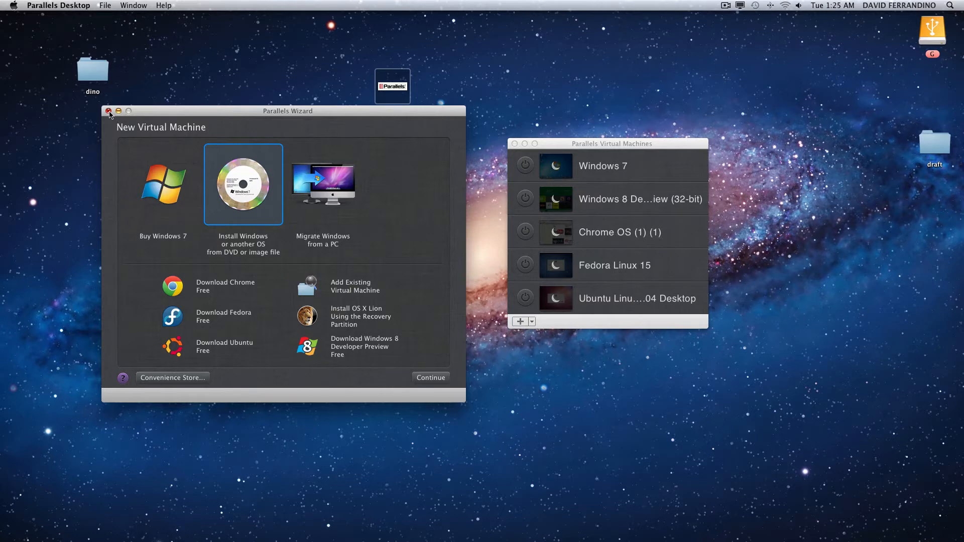
# - Drag the Parallels Virtual Machines list from the upper right to the middle of the desktop
pyautogui.click(108, 111)
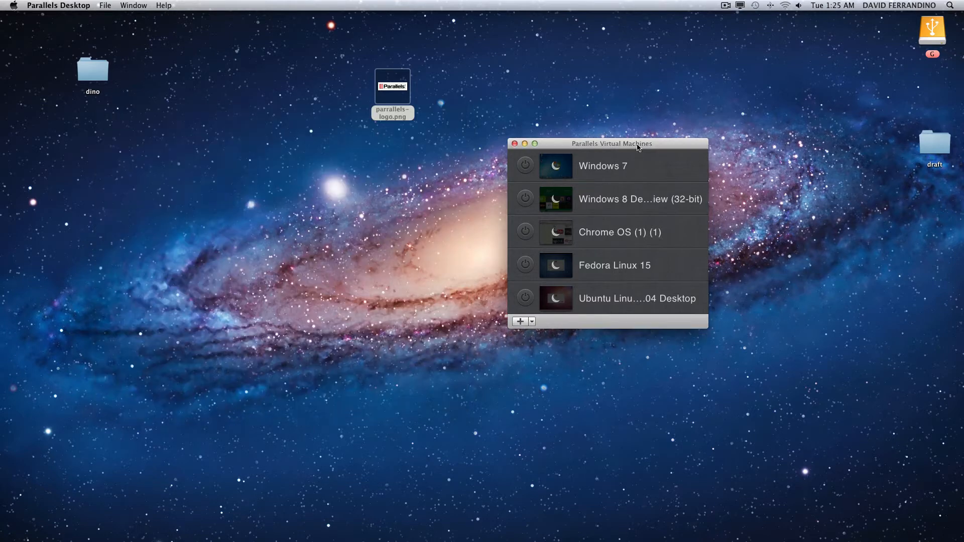
pyautogui.moveTo(610, 143); pyautogui.dragTo(484, 151)
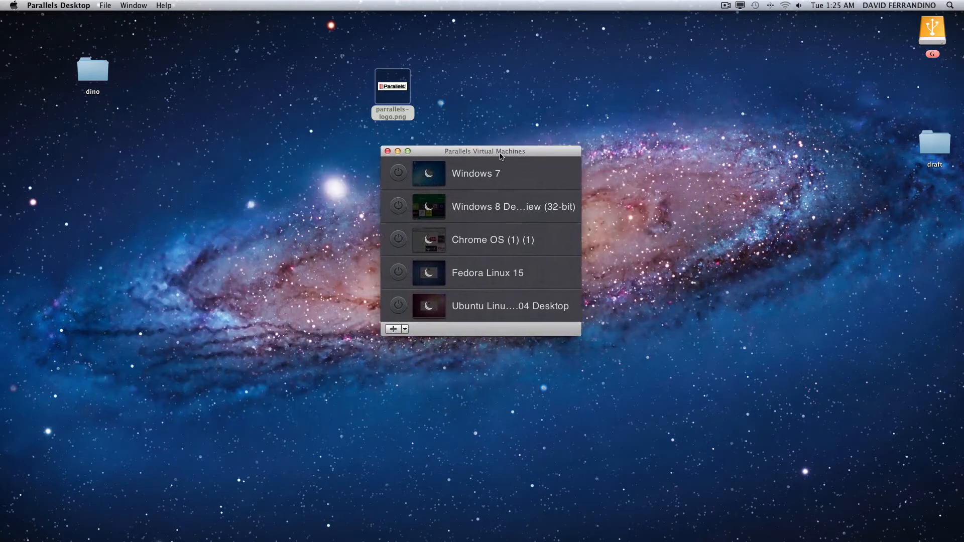
pyautogui.moveTo(484, 151); pyautogui.dragTo(469, 195)
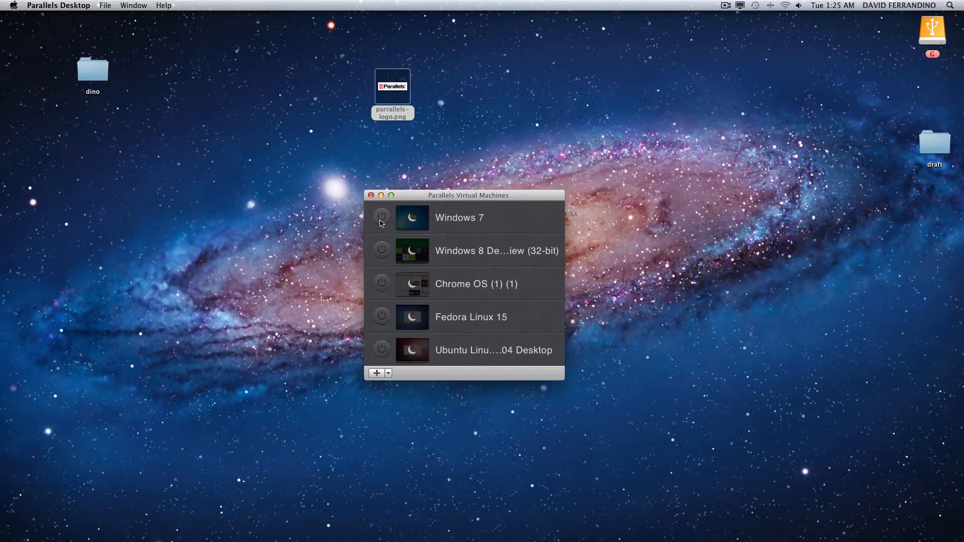
pyautogui.moveTo(387, 363)
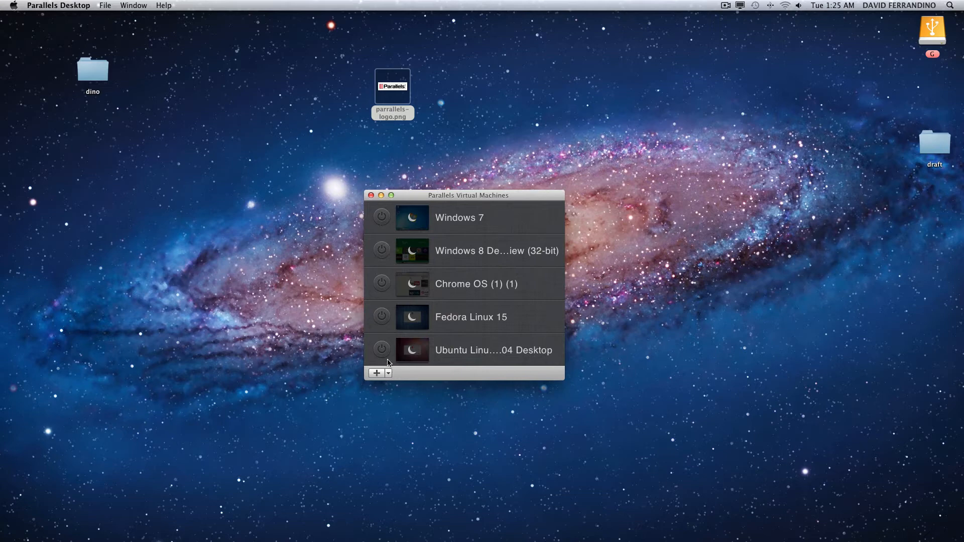
pyautogui.moveTo(480, 337)
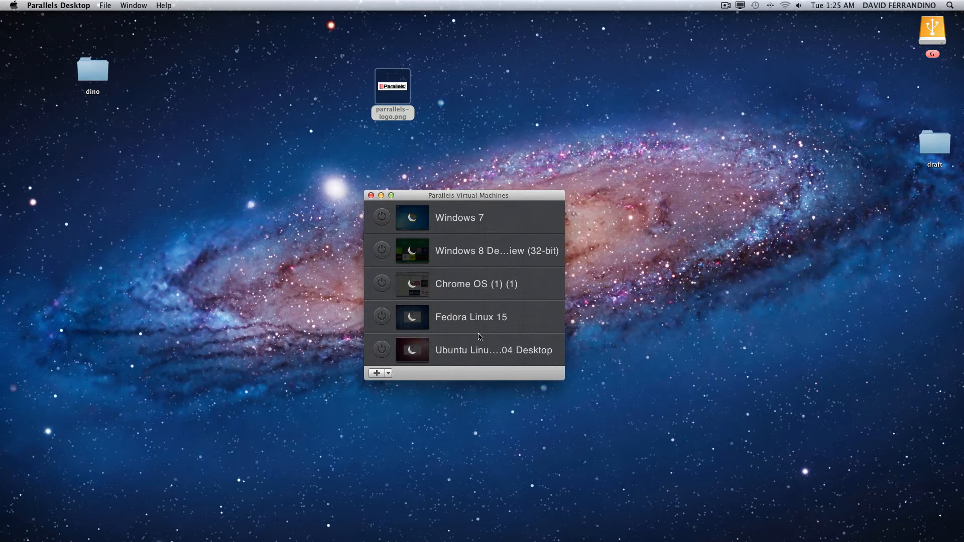
pyautogui.moveTo(453, 330)
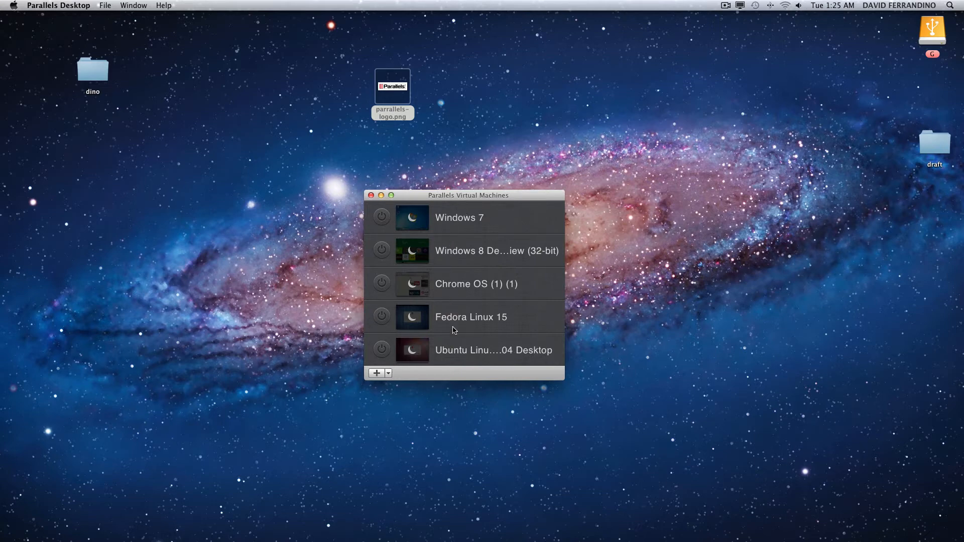
pyautogui.moveTo(461, 217)
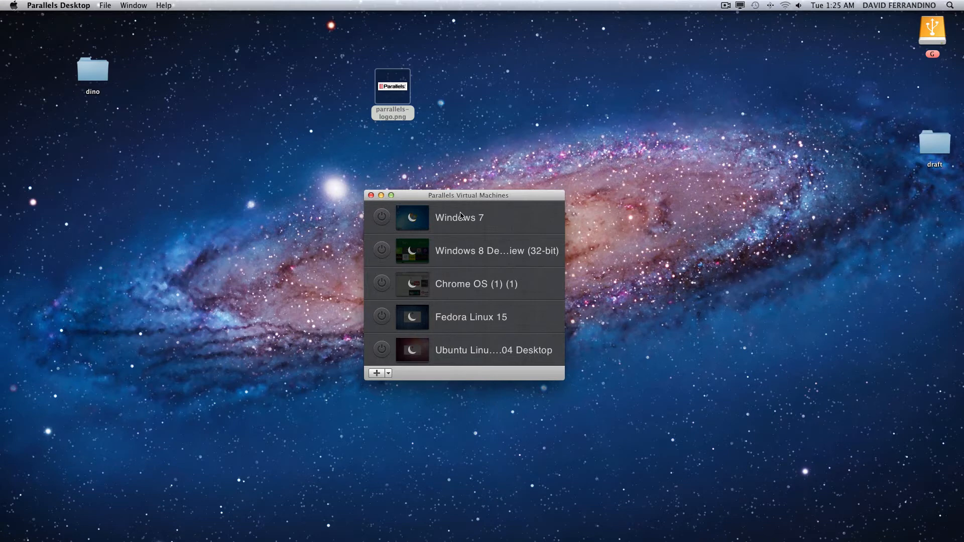
pyautogui.moveTo(490, 224)
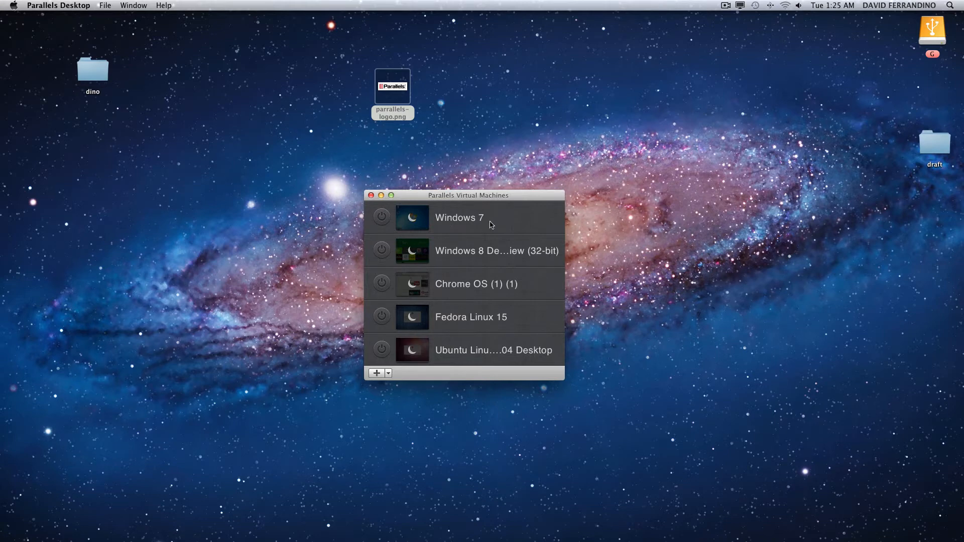
pyautogui.moveTo(456, 363)
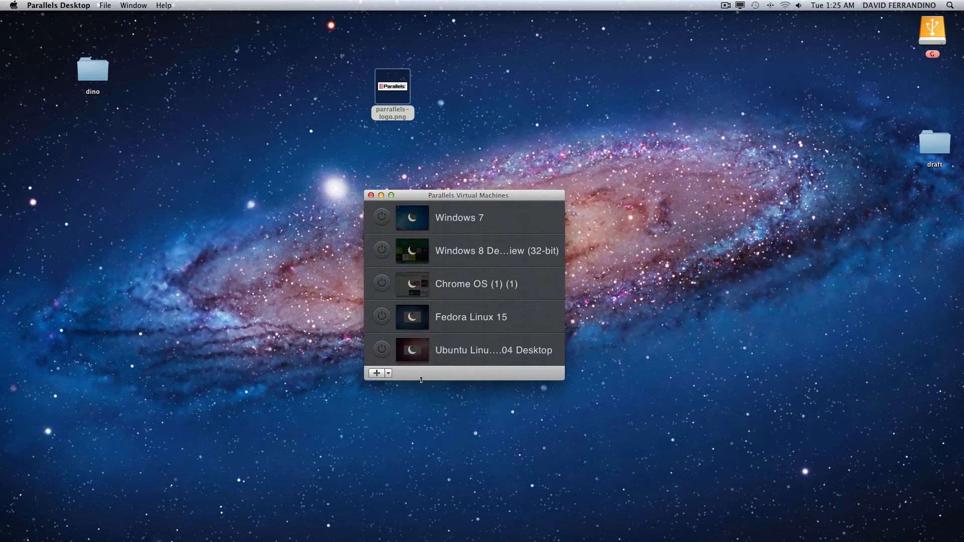
pyautogui.moveTo(413, 375)
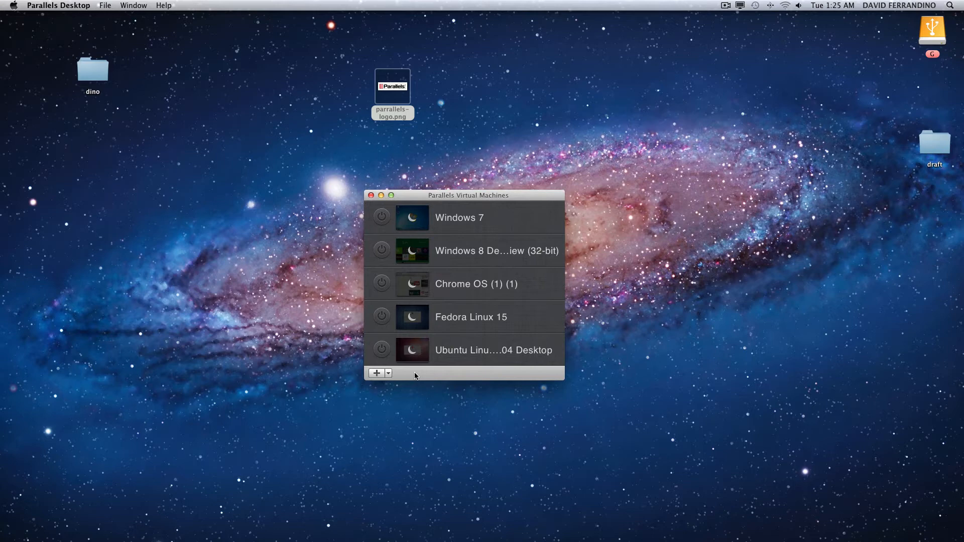
pyautogui.moveTo(469, 228)
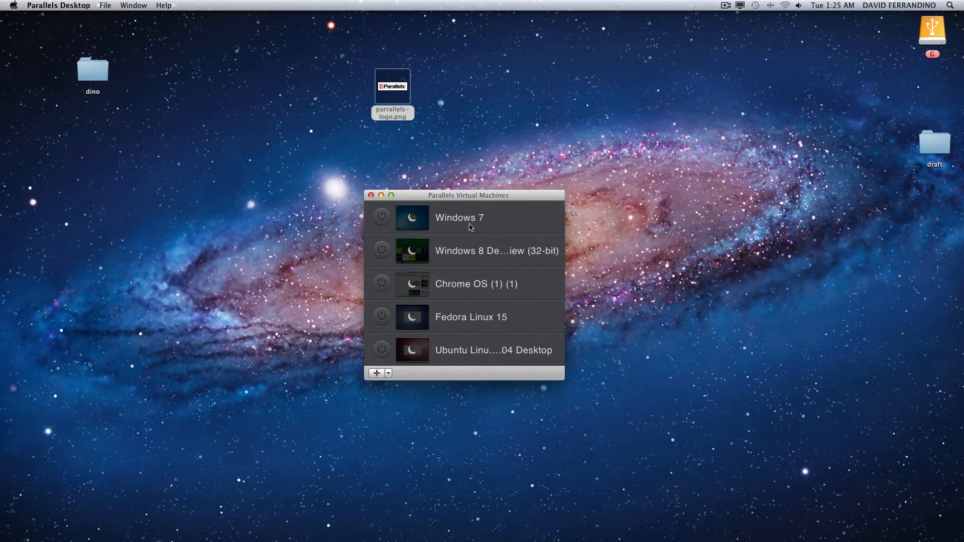
pyautogui.moveTo(441, 296)
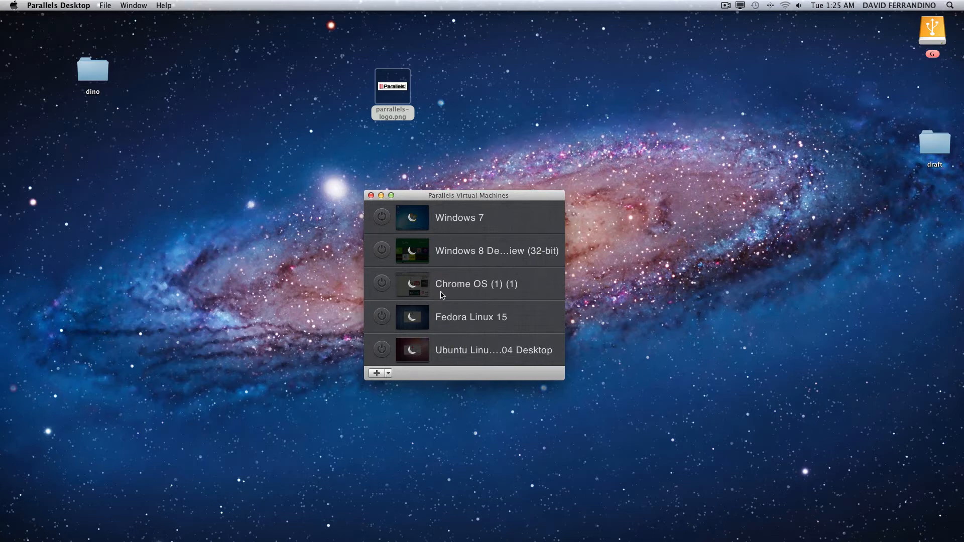
pyautogui.moveTo(433, 232)
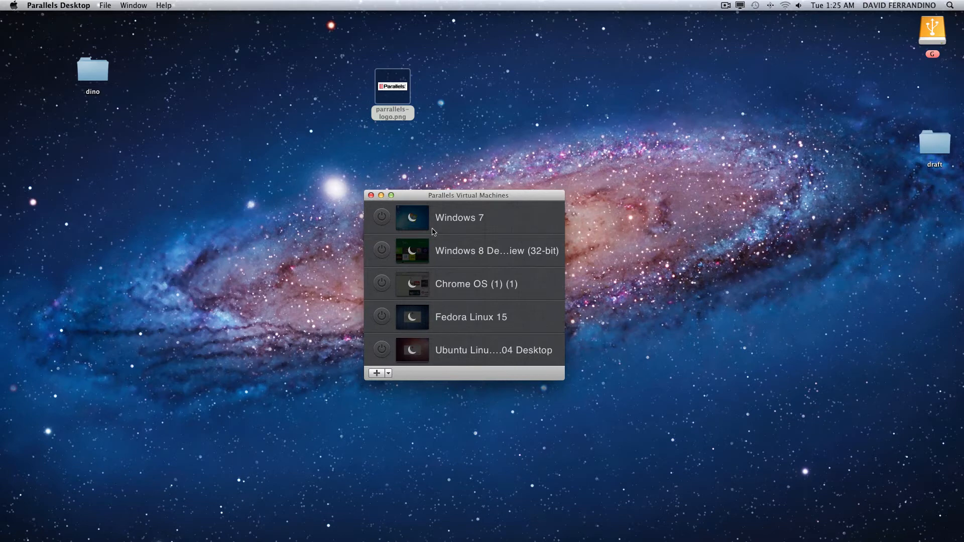
pyautogui.moveTo(425, 194)
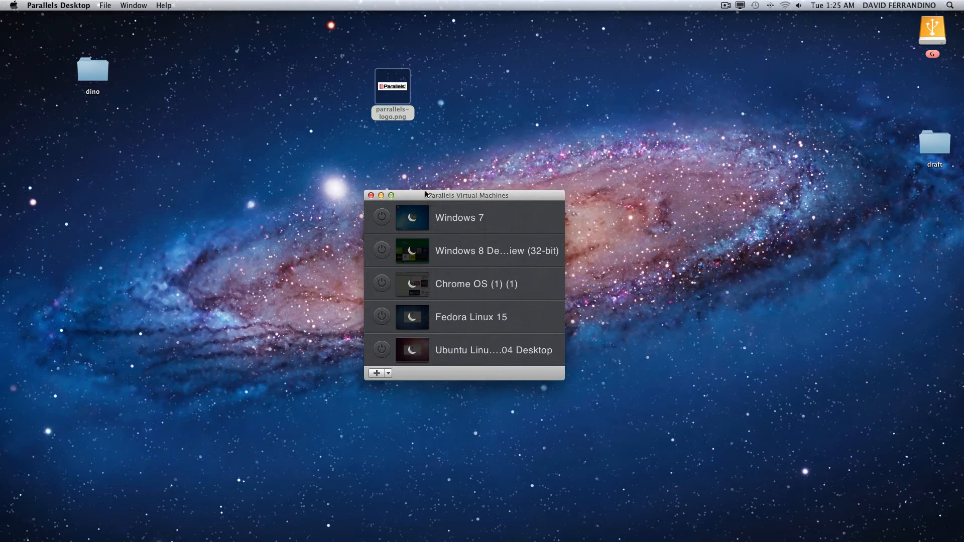
pyautogui.moveTo(435, 223)
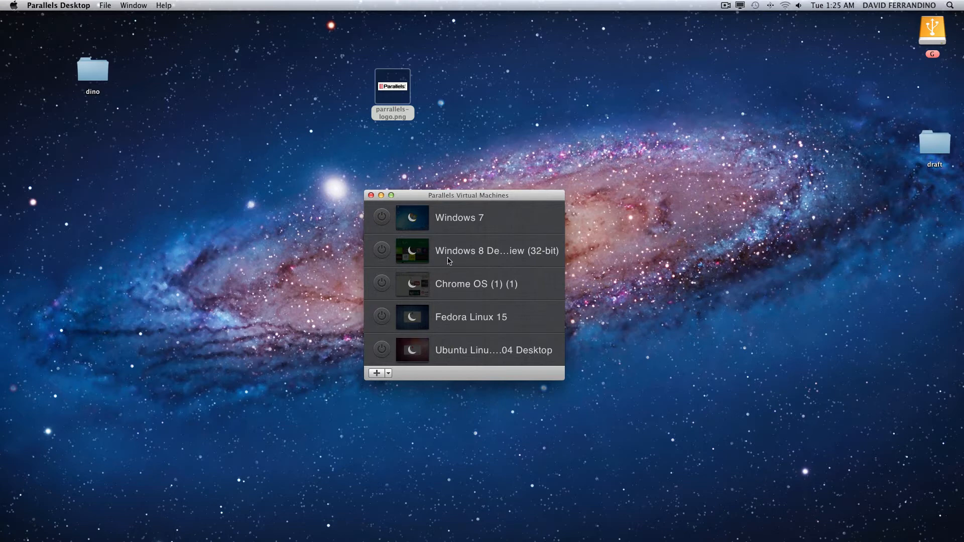
pyautogui.moveTo(455, 290)
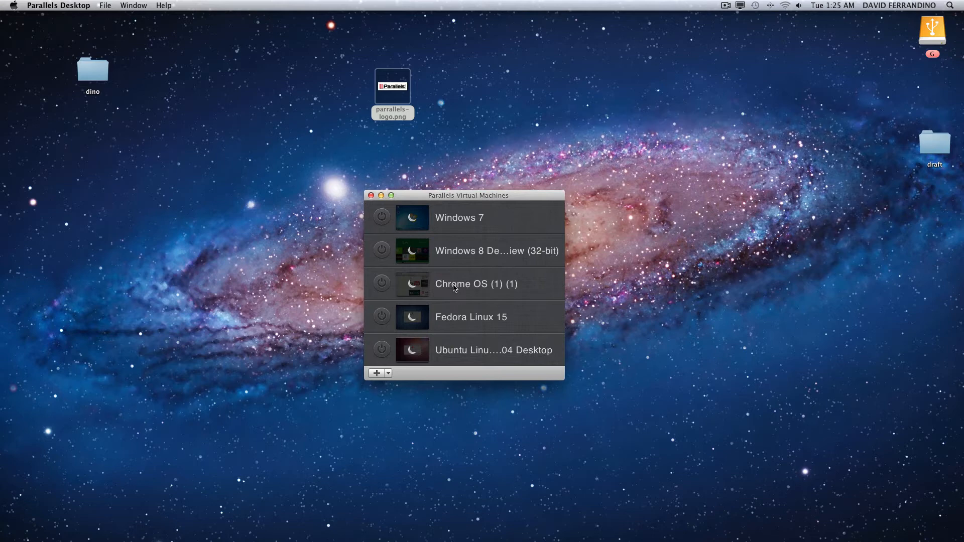
pyautogui.moveTo(458, 289)
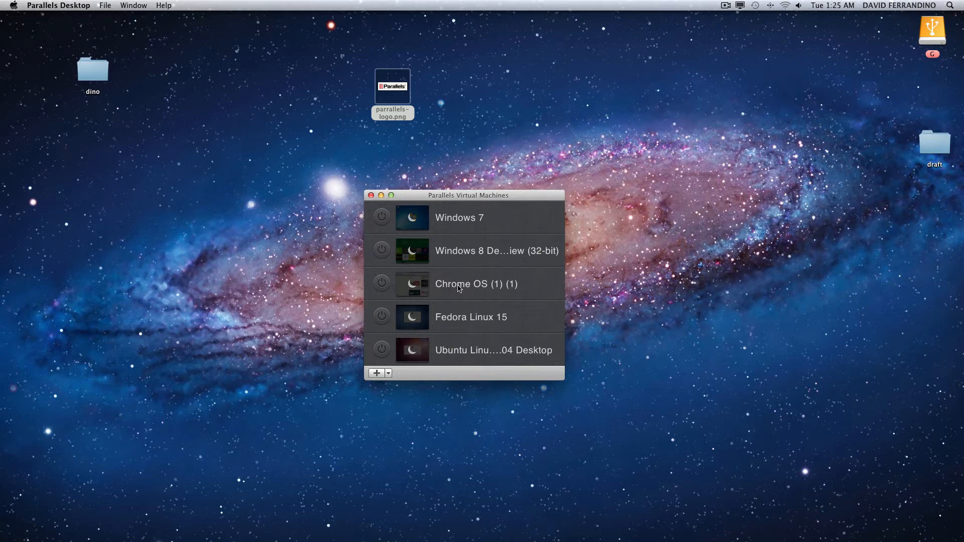
pyautogui.moveTo(455, 235)
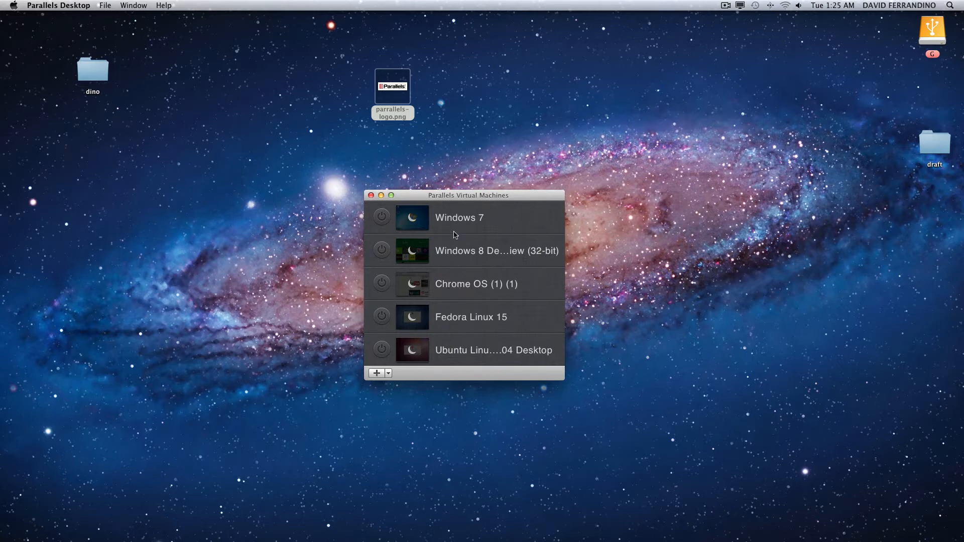
pyautogui.moveTo(373, 204)
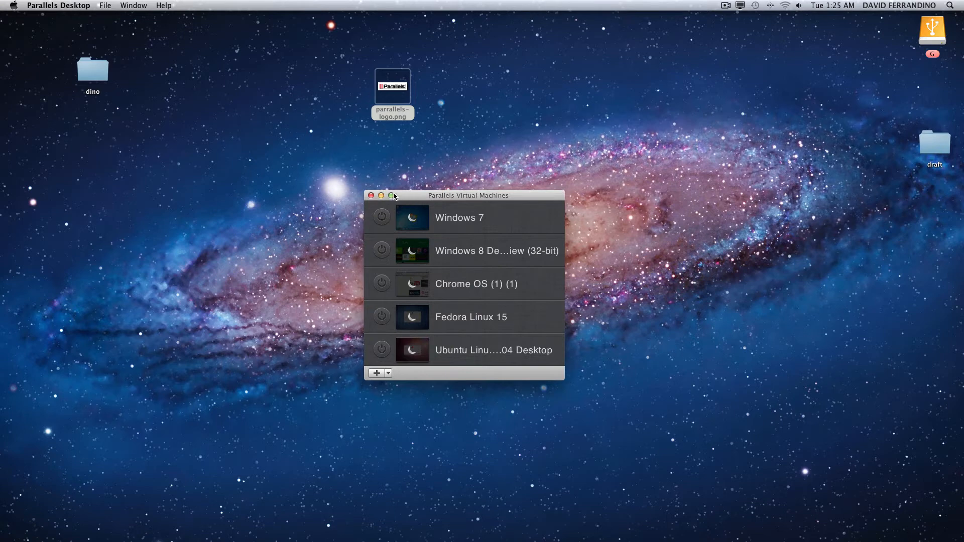
pyautogui.moveTo(413, 198)
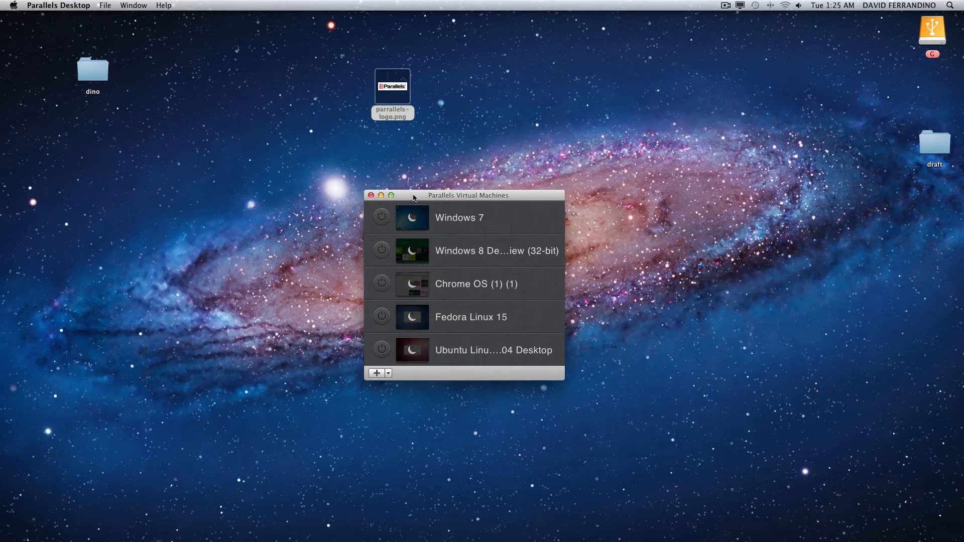
# - Nudge the Parallels Virtual Machines list slightly up and to the right on the desktop
pyautogui.moveTo(413, 196); pyautogui.dragTo(452, 167)
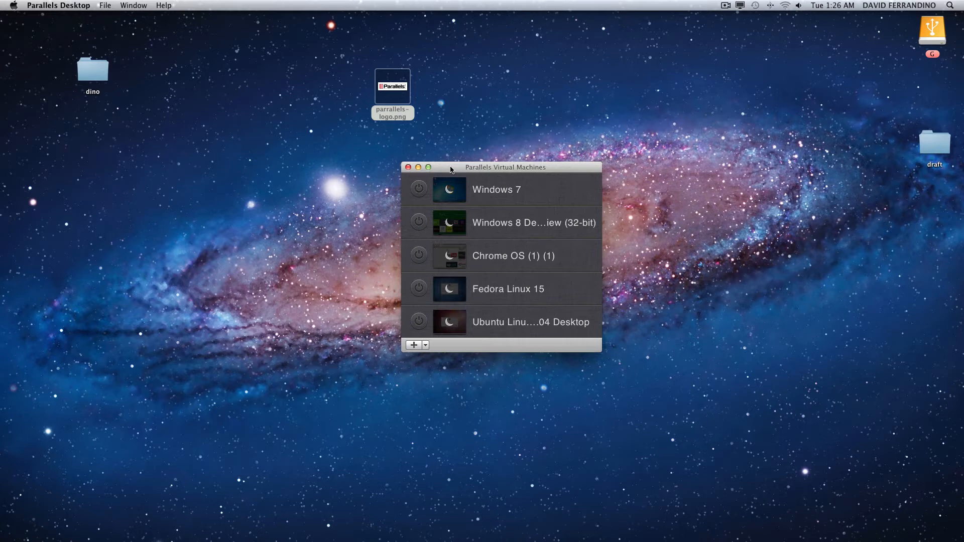
pyautogui.moveTo(463, 191)
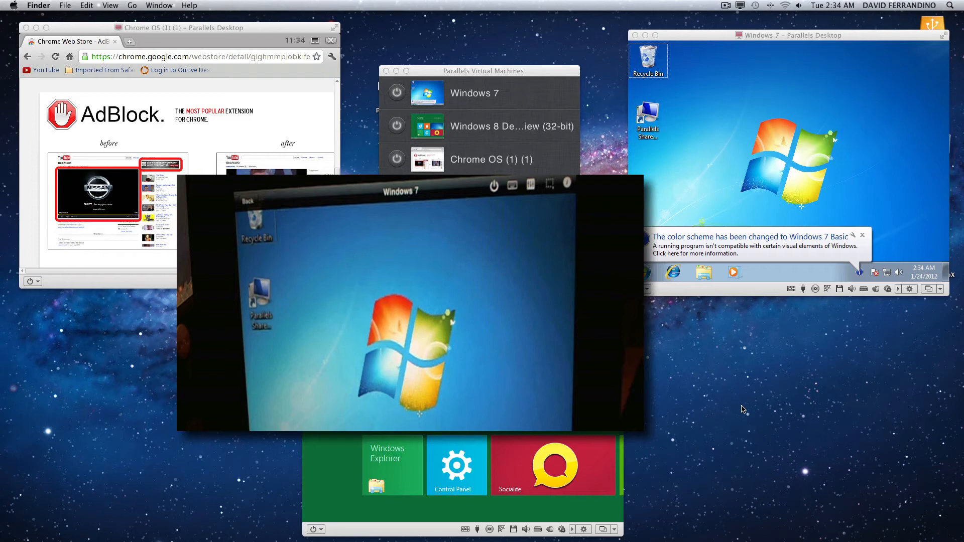
pyautogui.moveTo(628, 35)
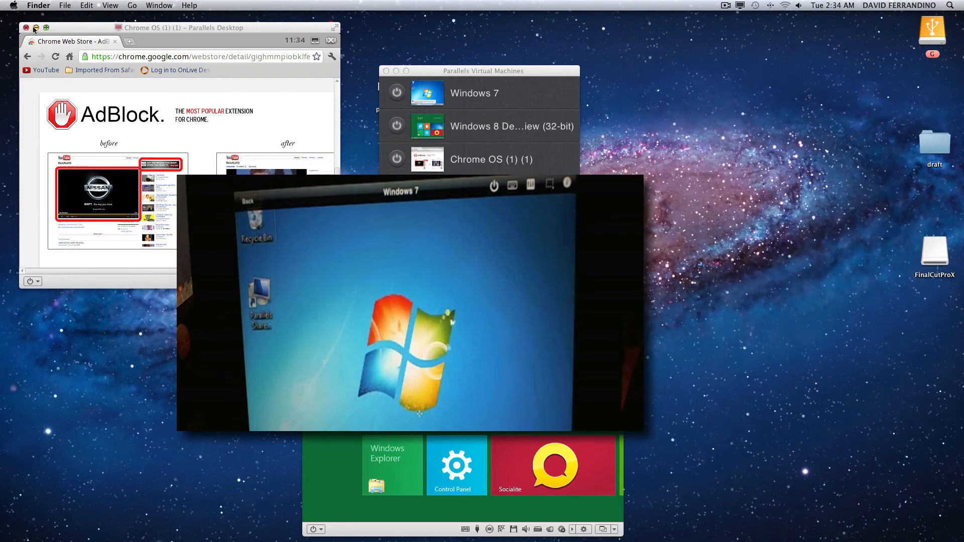
# - Close the Chrome OS VM window, the Virtual Machines list and the Safari start page window
pyautogui.click(27, 28)
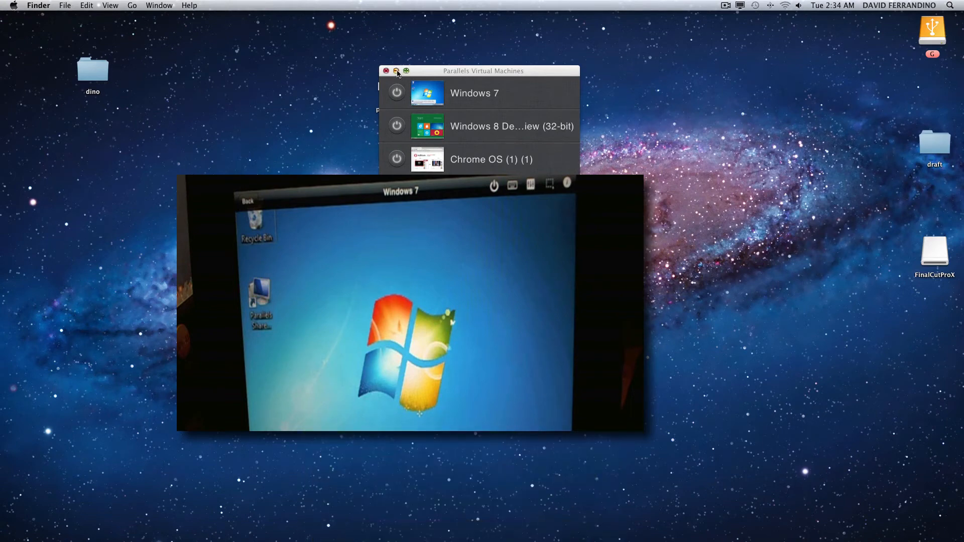
pyautogui.click(386, 70)
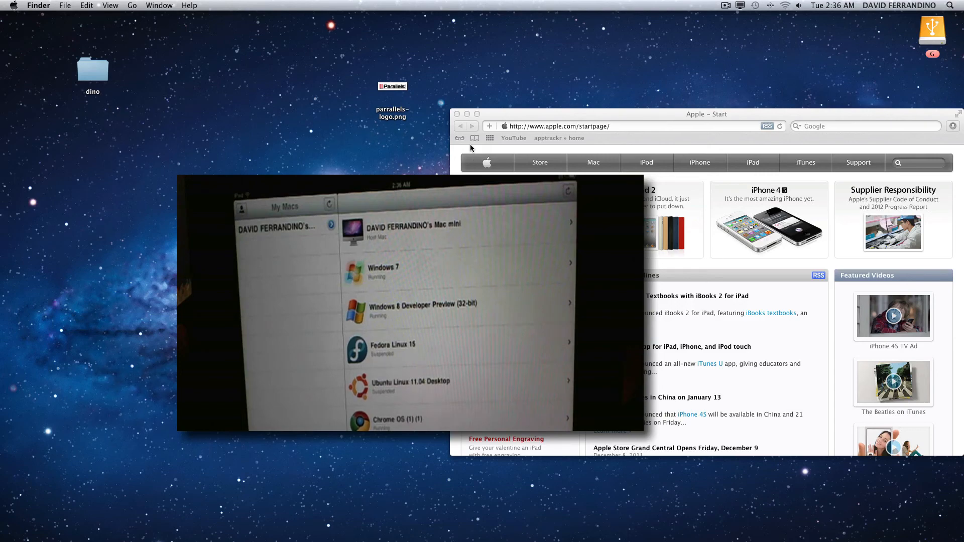
pyautogui.click(458, 114)
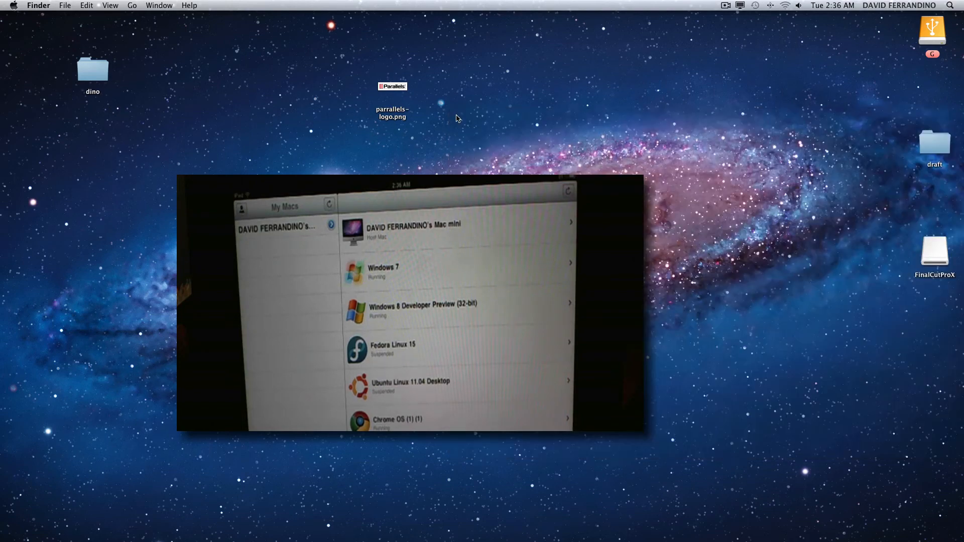